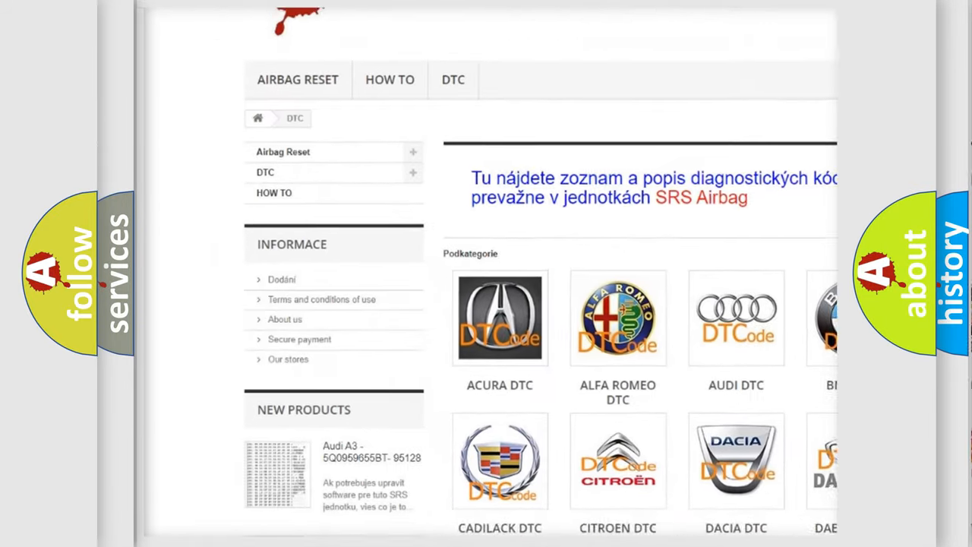
pyautogui.scroll(-3)
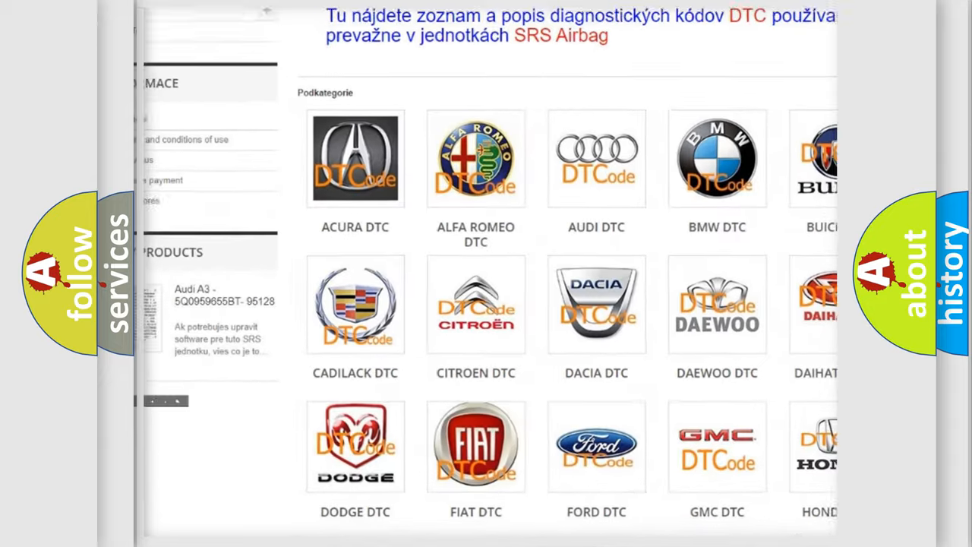
pyautogui.scroll(-3)
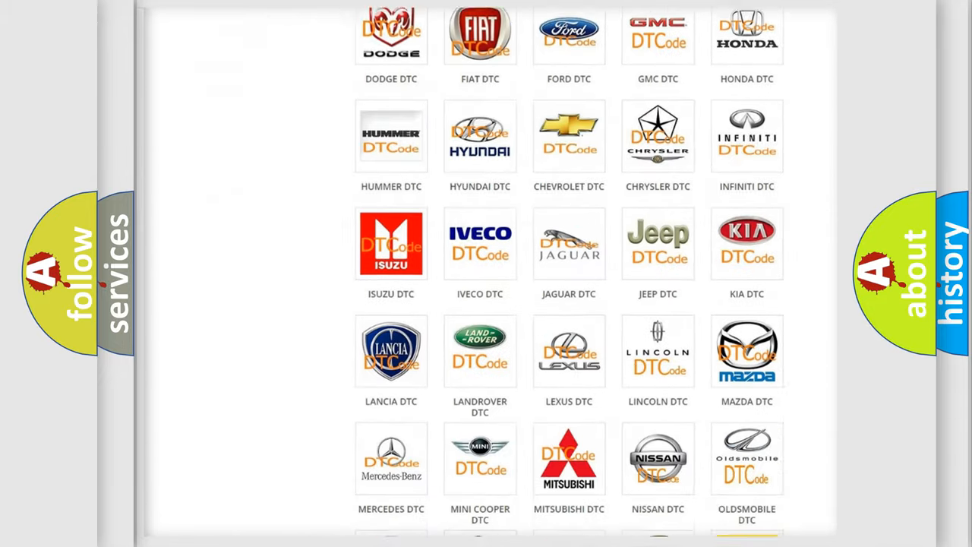
pyautogui.scroll(-3)
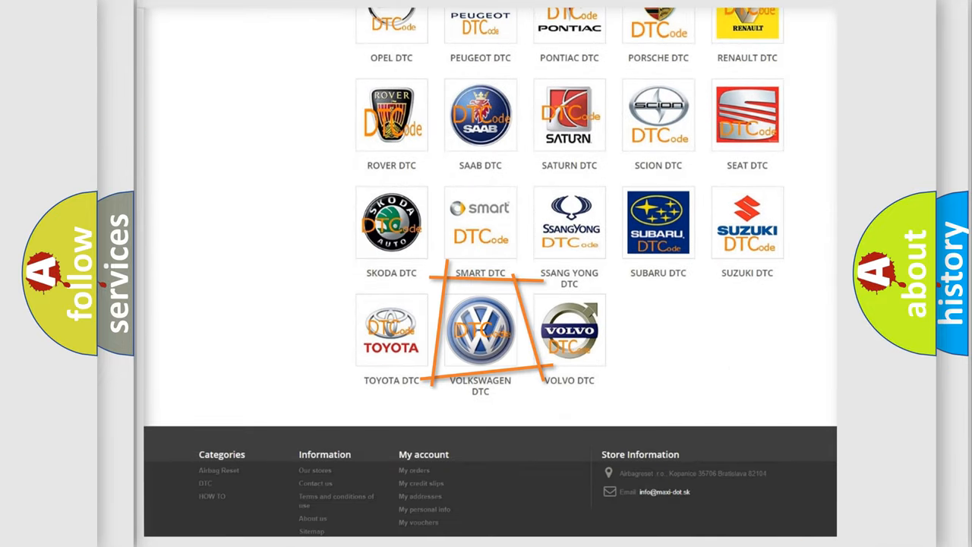